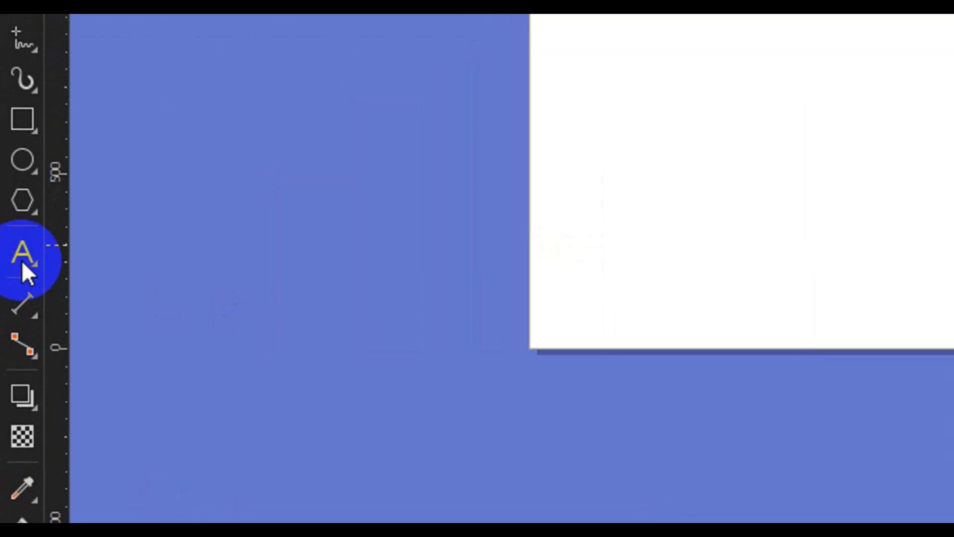
- Place a letter D on the page with the Text tool and set its font size to 200 pt
{"action": "left_click", "coordinate": [24, 251]}
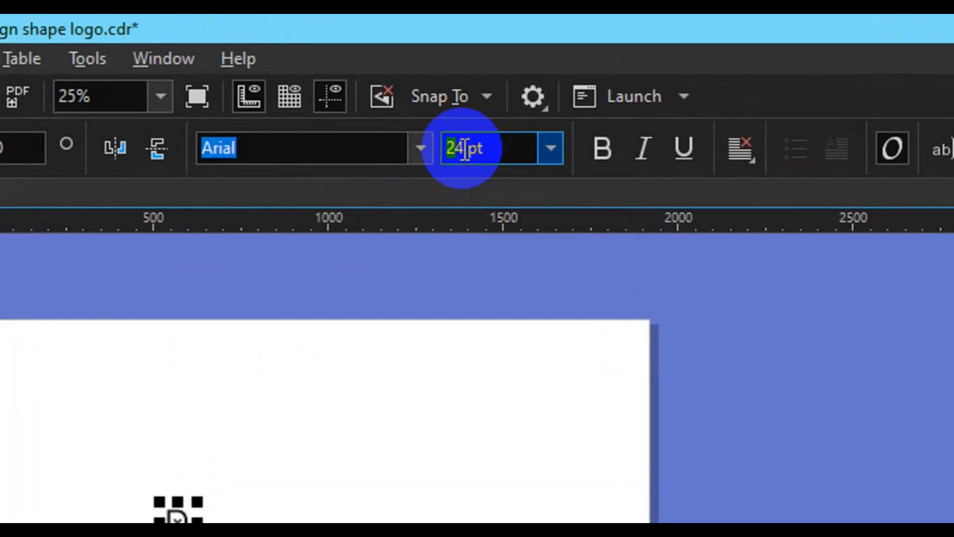
{"action": "mouse_move", "coordinate": [466, 148]}
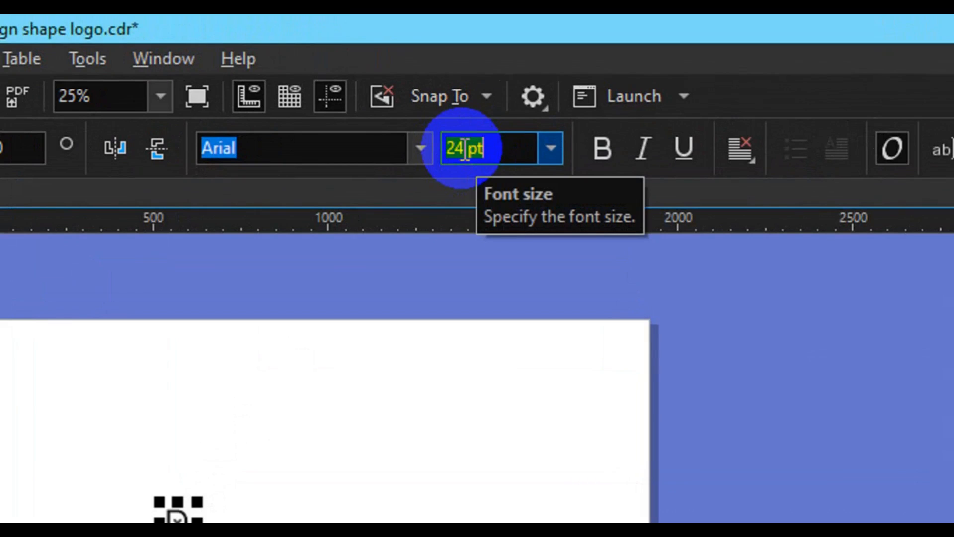
{"action": "type", "text": "100"}
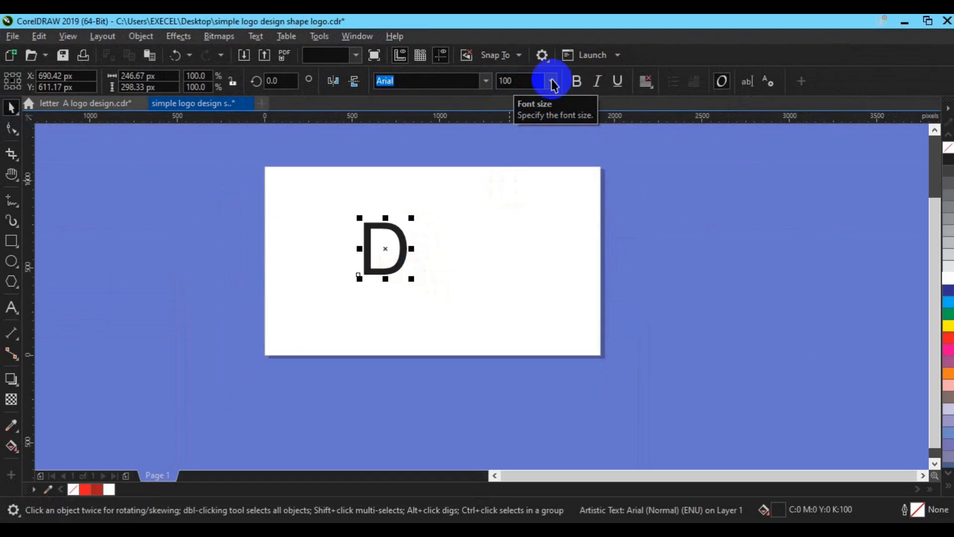
{"action": "left_click", "coordinate": [517, 81]}
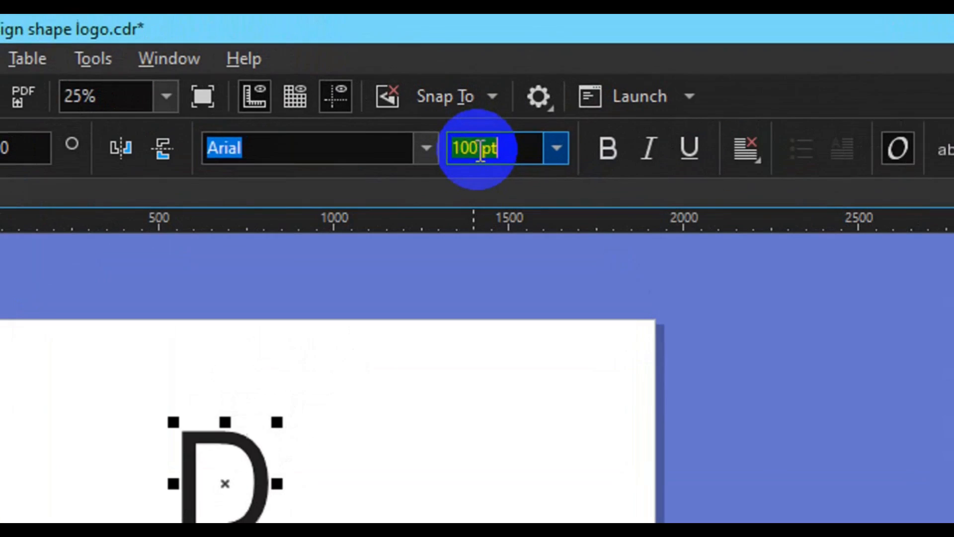
{"action": "type", "text": "200"}
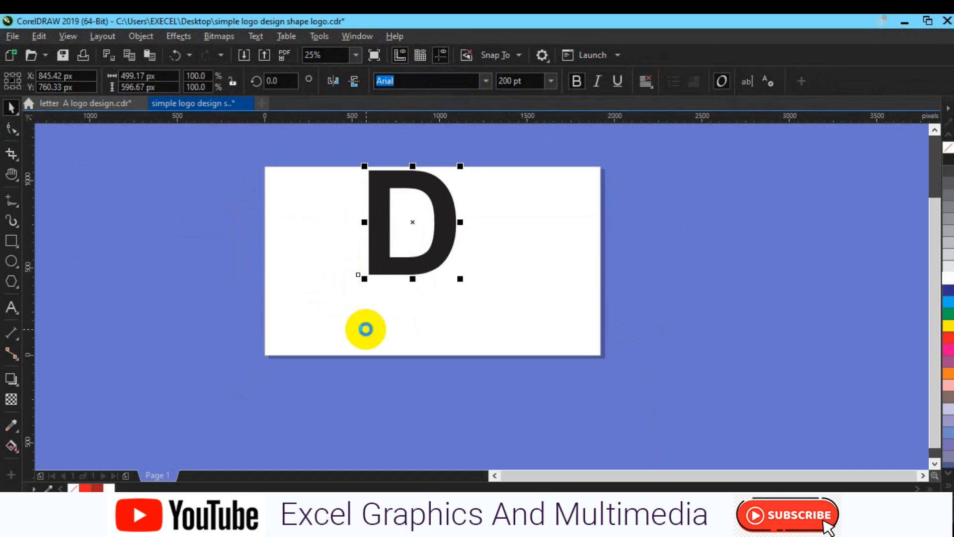
- Convert the selected D to a 300 dpi bitmap with anti-aliasing and transparent background
{"action": "left_click_drag", "start_coordinate": [412, 222], "coordinate": [432, 260]}
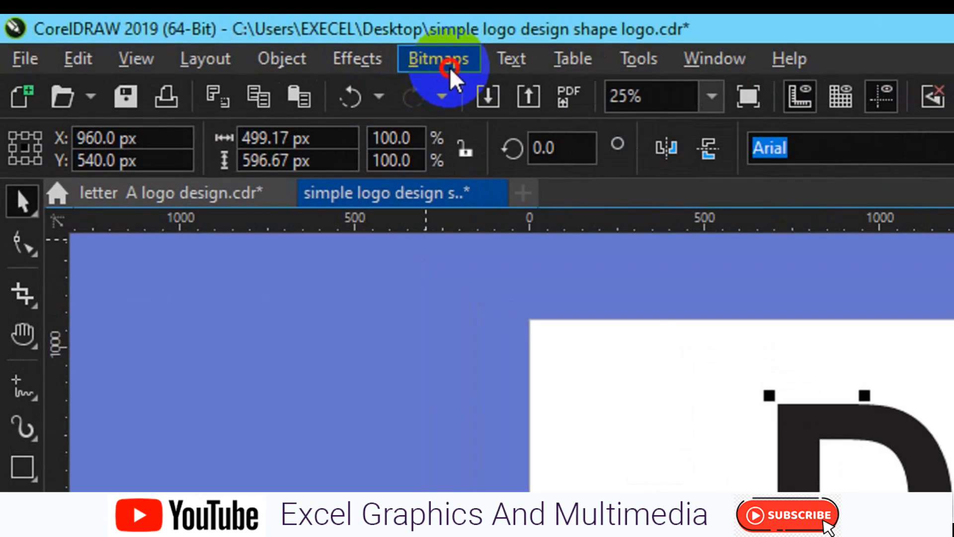
{"action": "left_click", "coordinate": [440, 58]}
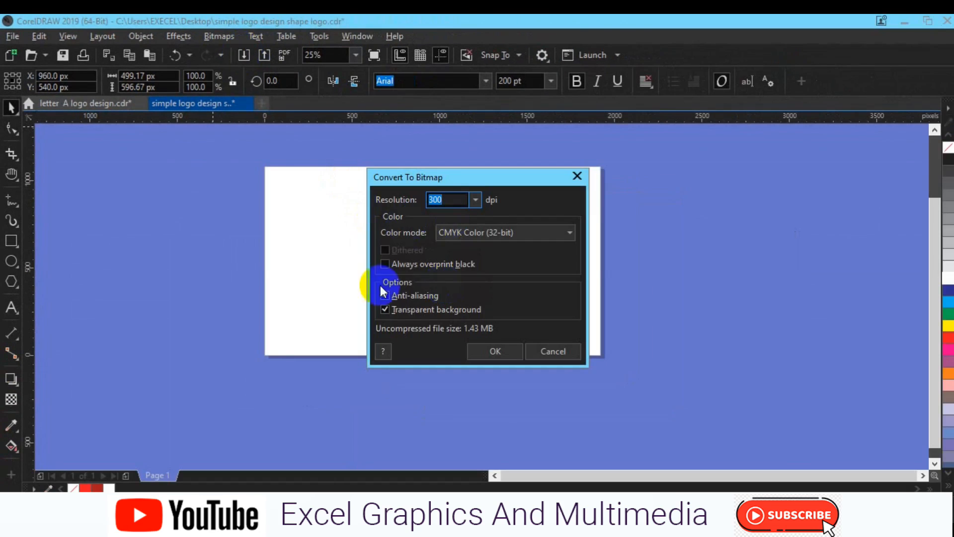
{"action": "left_click", "coordinate": [384, 295]}
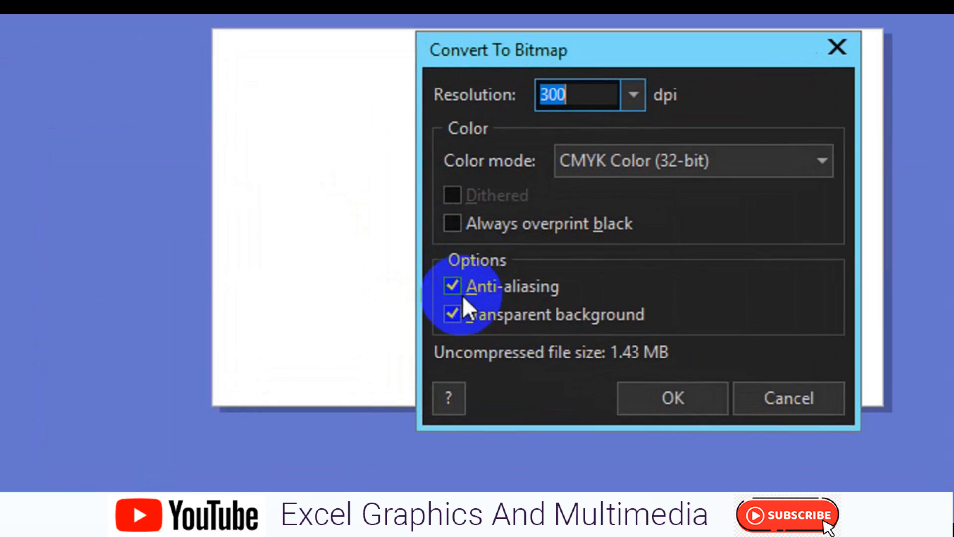
{"action": "mouse_move", "coordinate": [460, 344]}
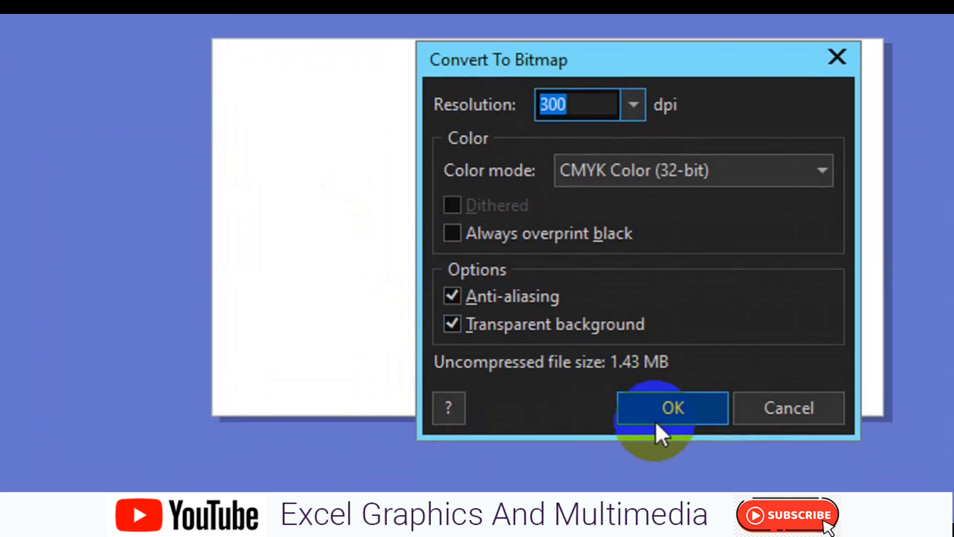
{"action": "left_click", "coordinate": [673, 408]}
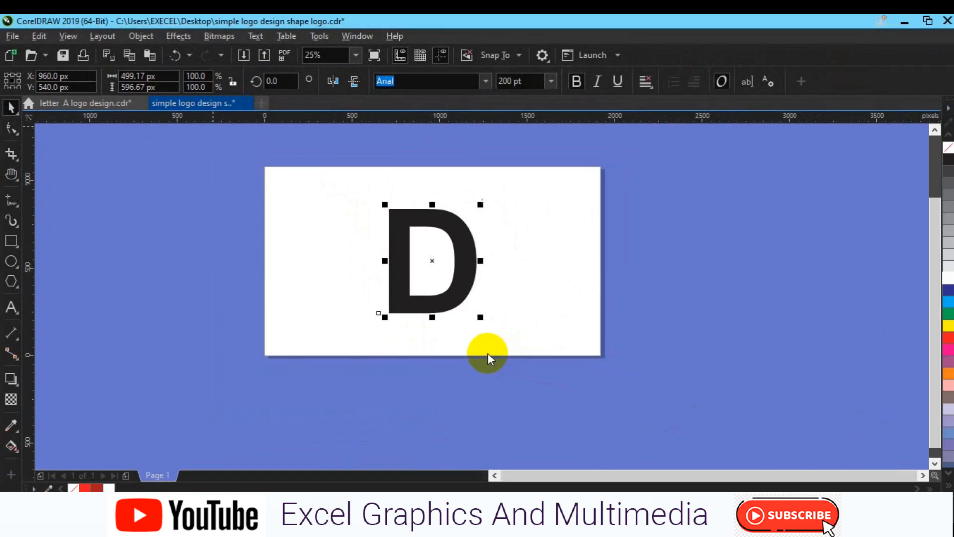
- Select the bitmap D and reach for the Bitmaps menu's Centerline Trace presets
{"action": "left_click", "coordinate": [486, 352]}
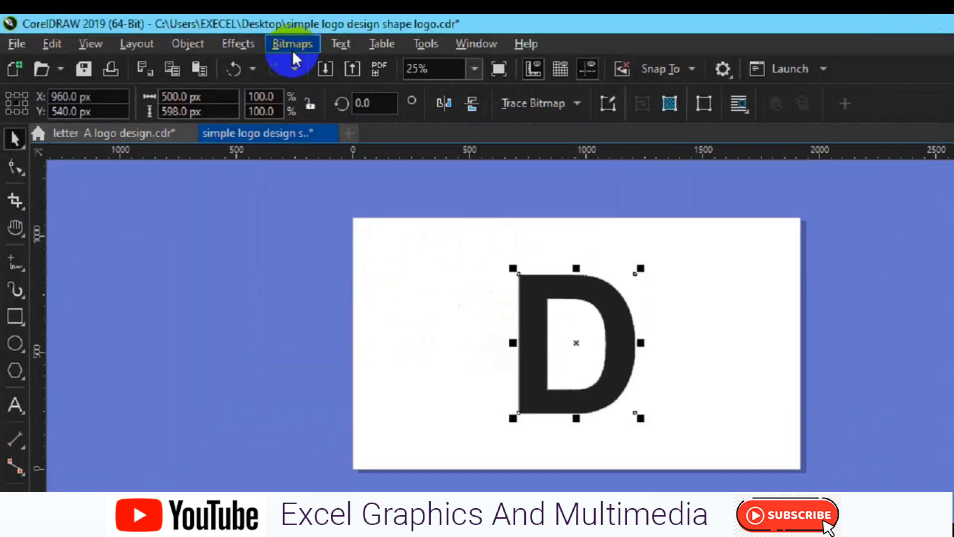
{"action": "left_click", "coordinate": [291, 44]}
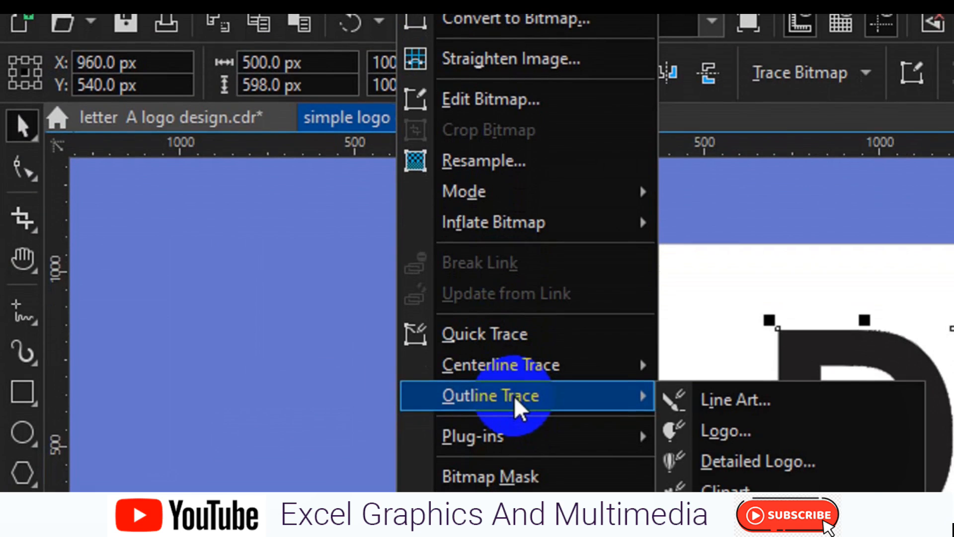
{"action": "mouse_move", "coordinate": [529, 372]}
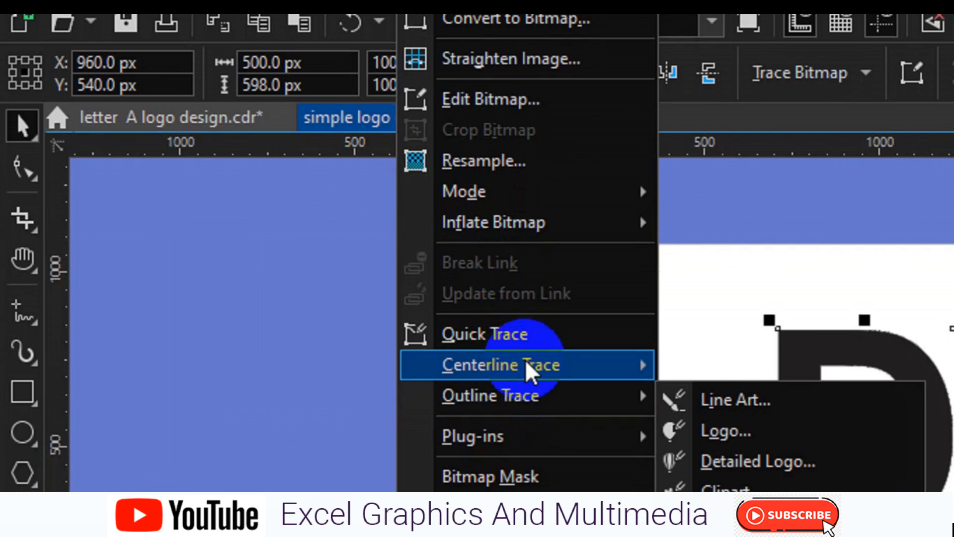
{"action": "mouse_move", "coordinate": [530, 365]}
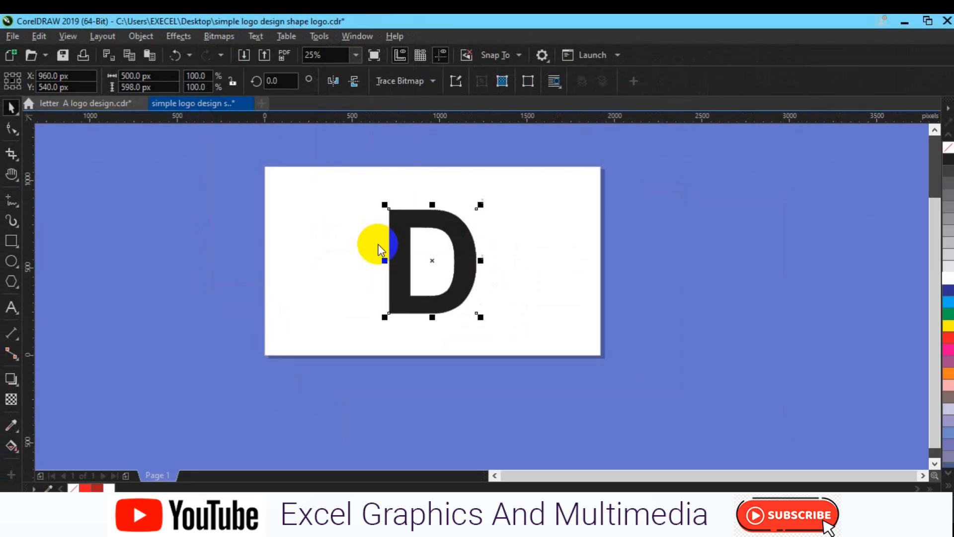
- Set PowerTRACE corner smoothness to 0, keep automatic background removal, and confirm the trace
{"action": "left_click", "coordinate": [400, 81]}
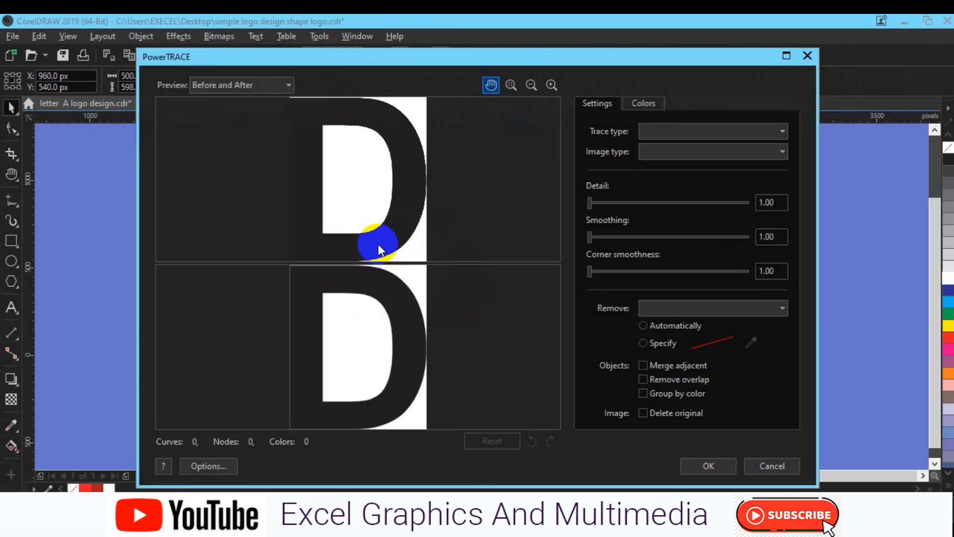
{"action": "left_click", "coordinate": [713, 131]}
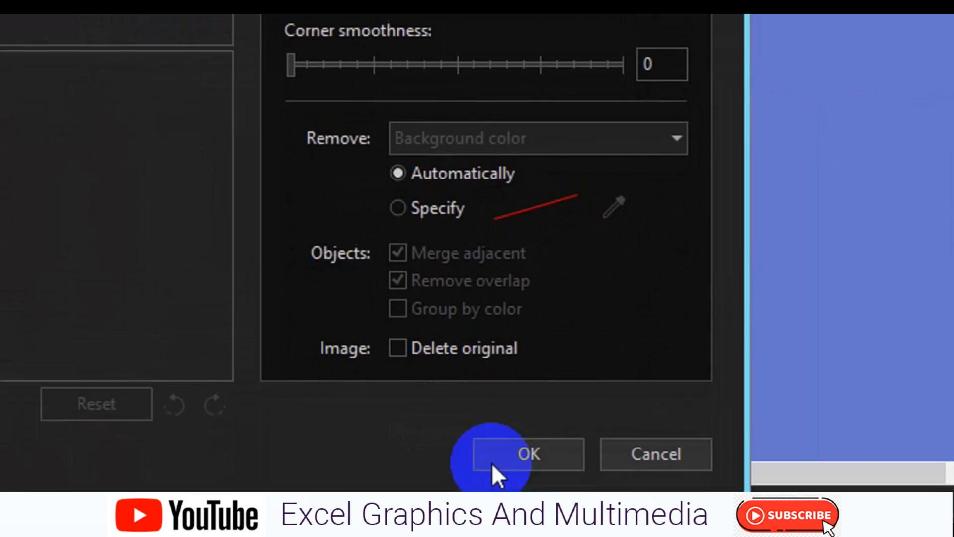
{"action": "left_click", "coordinate": [528, 454]}
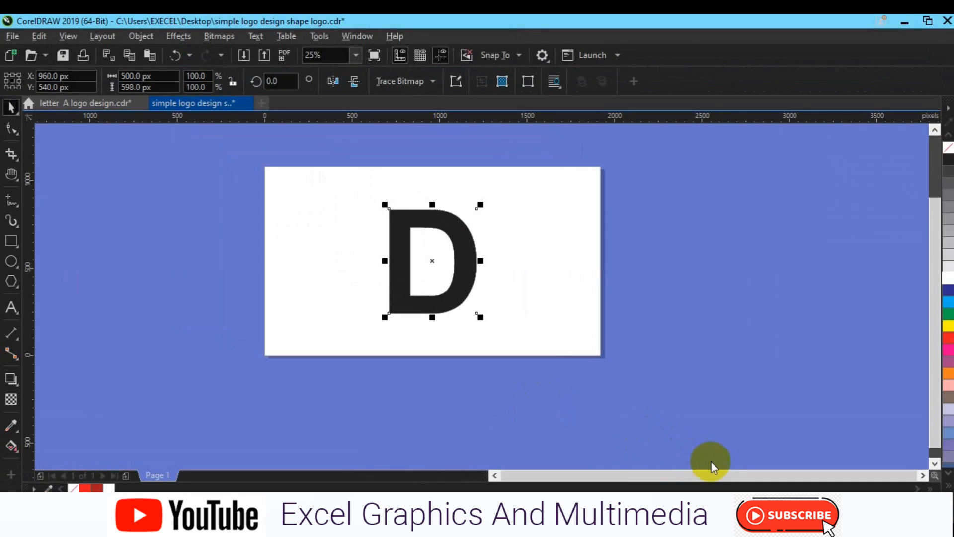
{"action": "mouse_move", "coordinate": [714, 403]}
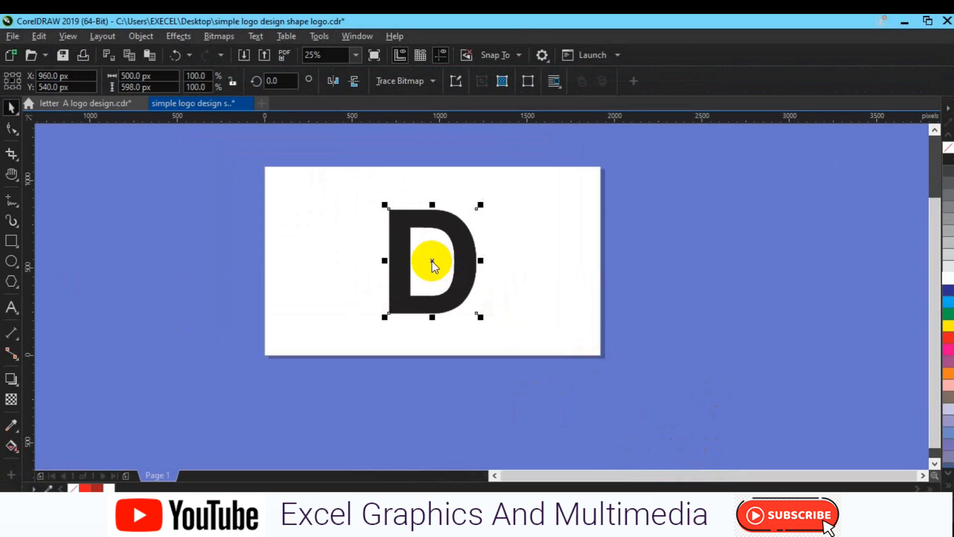
- Drag the solid bitmap D to the page's left edge, leaving the thin 2.08 px traced outline alone
{"action": "left_click_drag", "start_coordinate": [434, 262], "coordinate": [466, 280]}
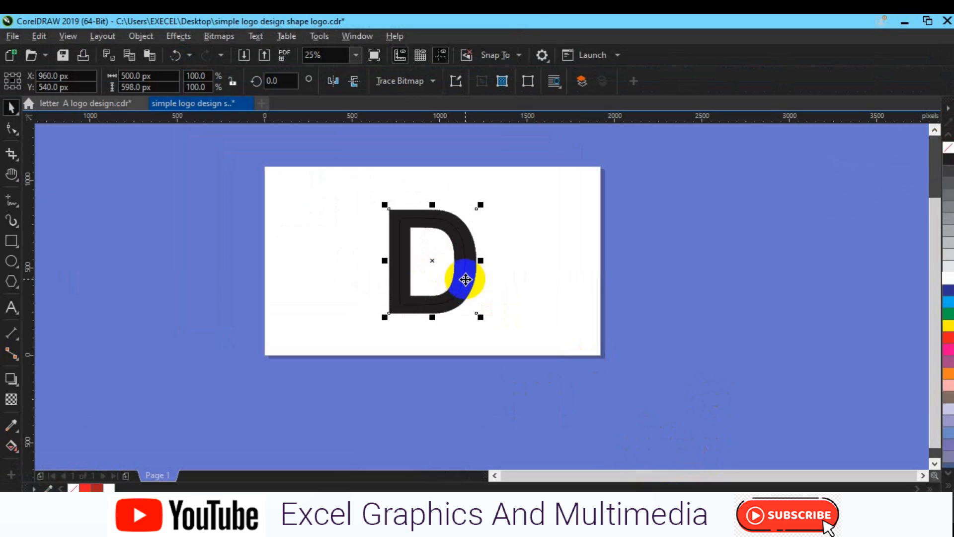
{"action": "left_click_drag", "start_coordinate": [463, 278], "coordinate": [434, 260]}
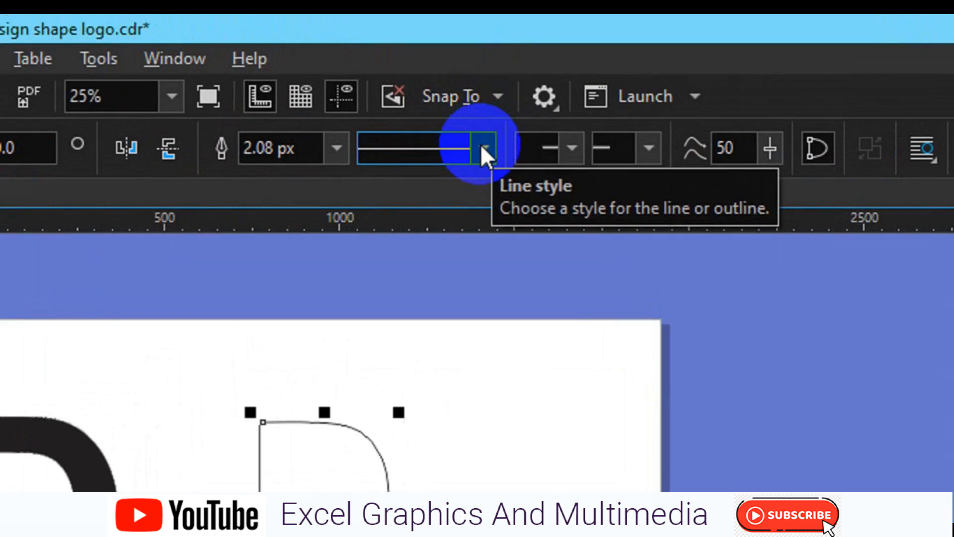
- Give the traced D a dotted line style and a 10 px outline width
{"action": "left_click", "coordinate": [484, 148]}
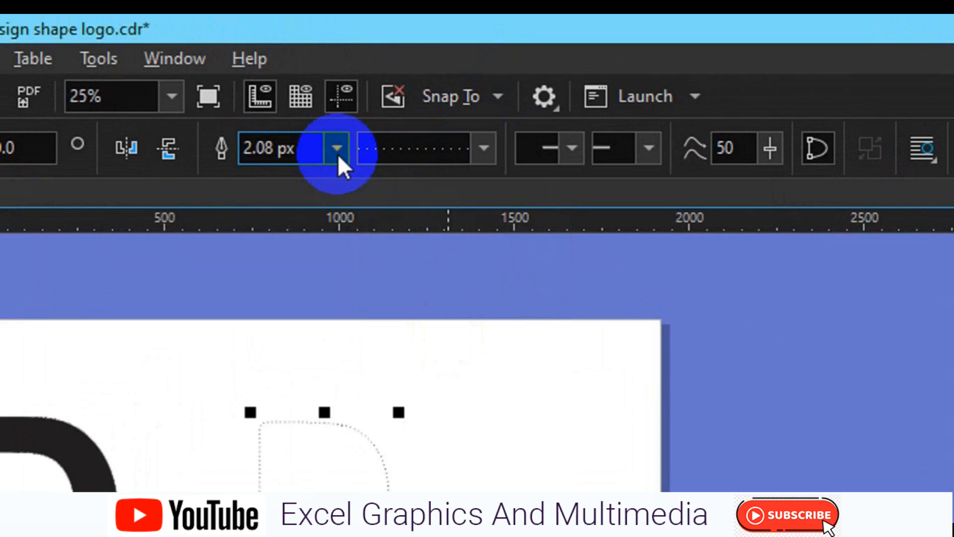
{"action": "left_click", "coordinate": [335, 148]}
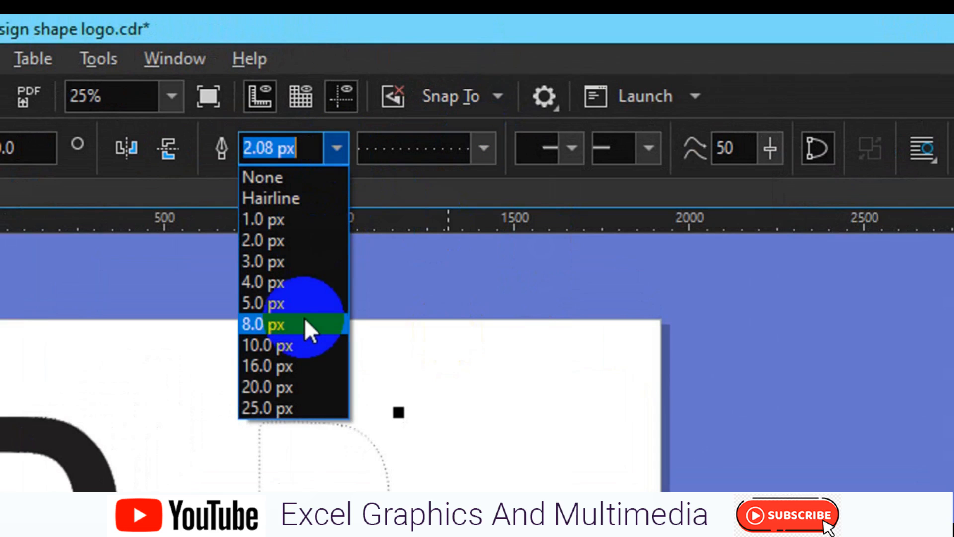
{"action": "left_click", "coordinate": [266, 324]}
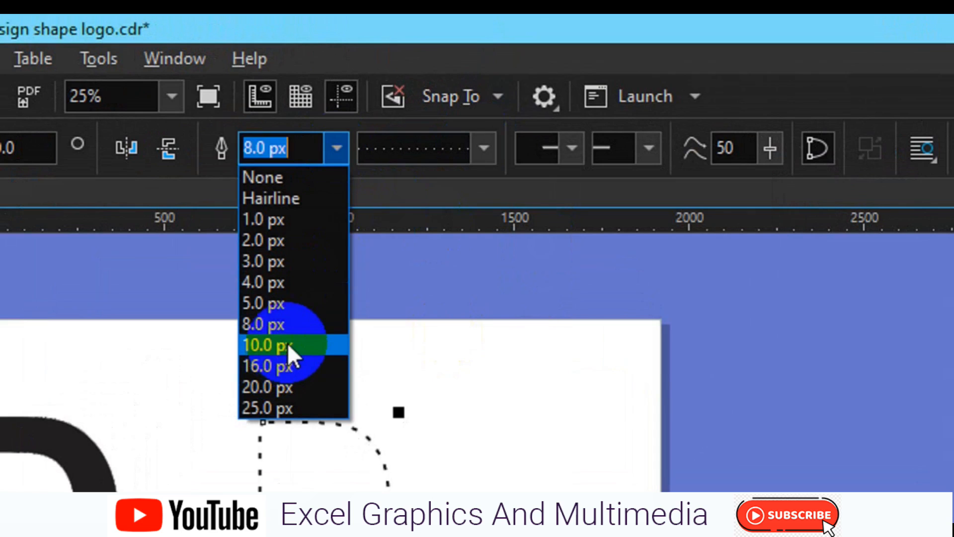
{"action": "left_click", "coordinate": [264, 344]}
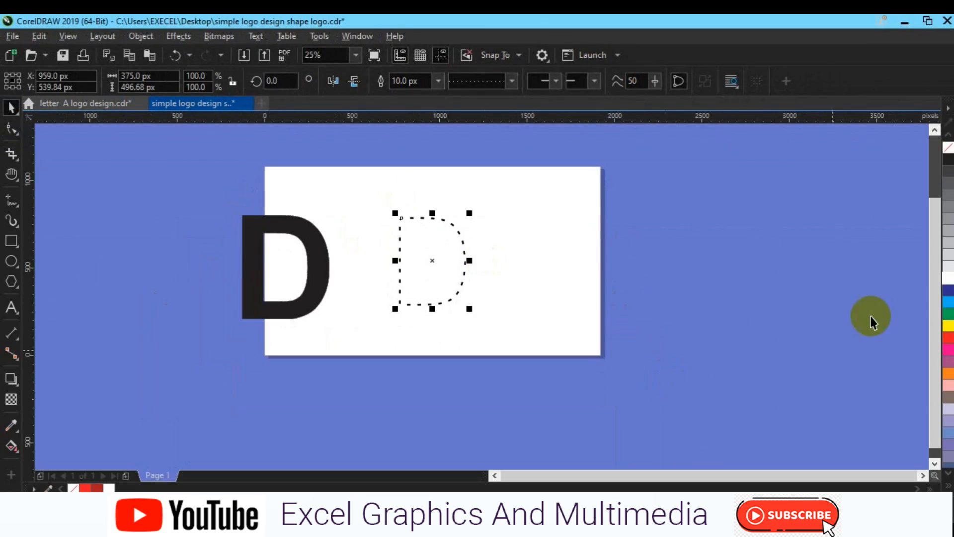
{"action": "mouse_move", "coordinate": [947, 338]}
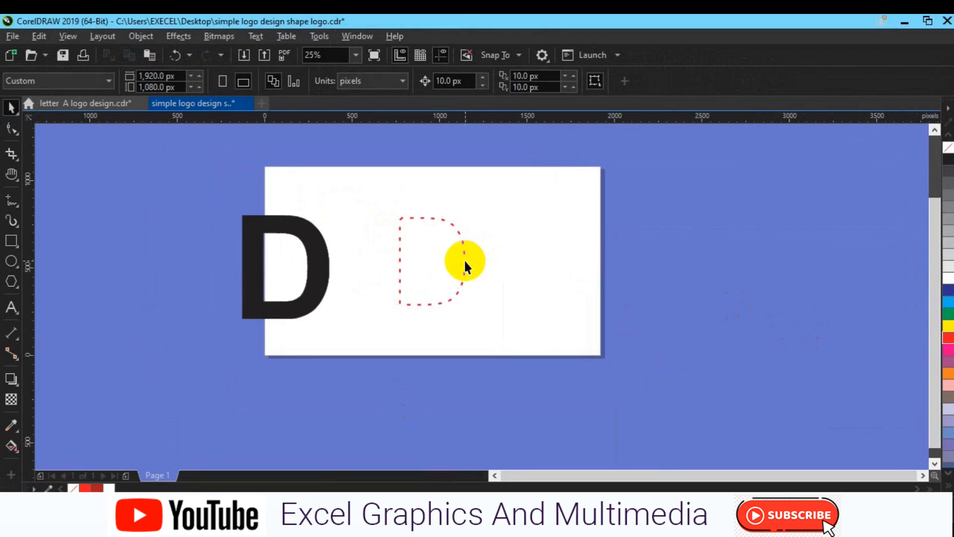
{"action": "left_click", "coordinate": [463, 261]}
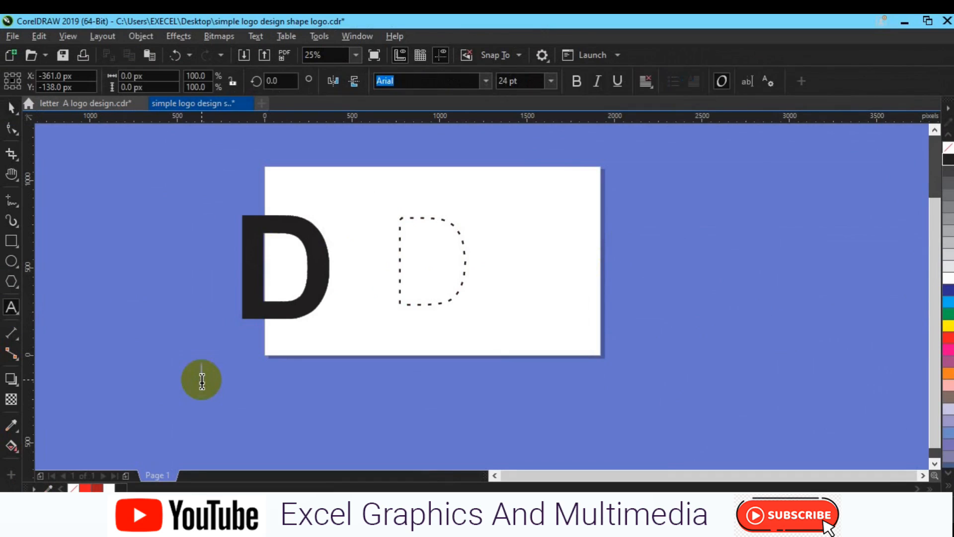
- Enter the word LOVE and scale it up to about 159 pt below the D
{"action": "type", "text": "LOVE"}
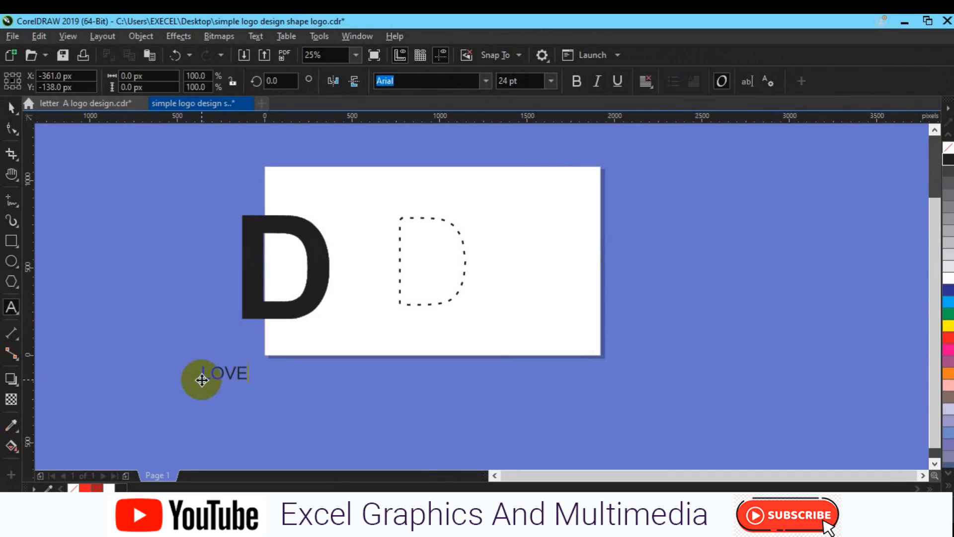
{"action": "left_click", "coordinate": [11, 121]}
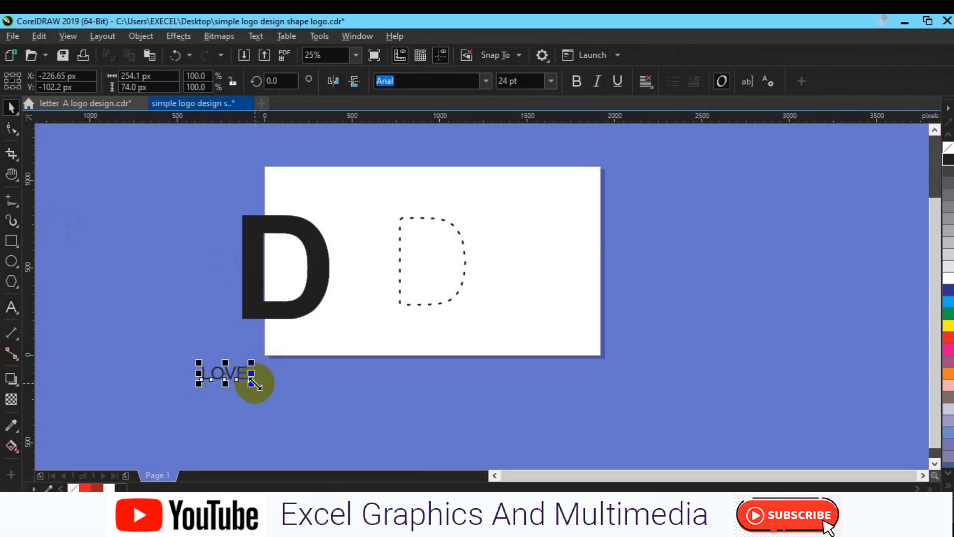
{"action": "left_click_drag", "start_coordinate": [252, 390], "coordinate": [366, 412]}
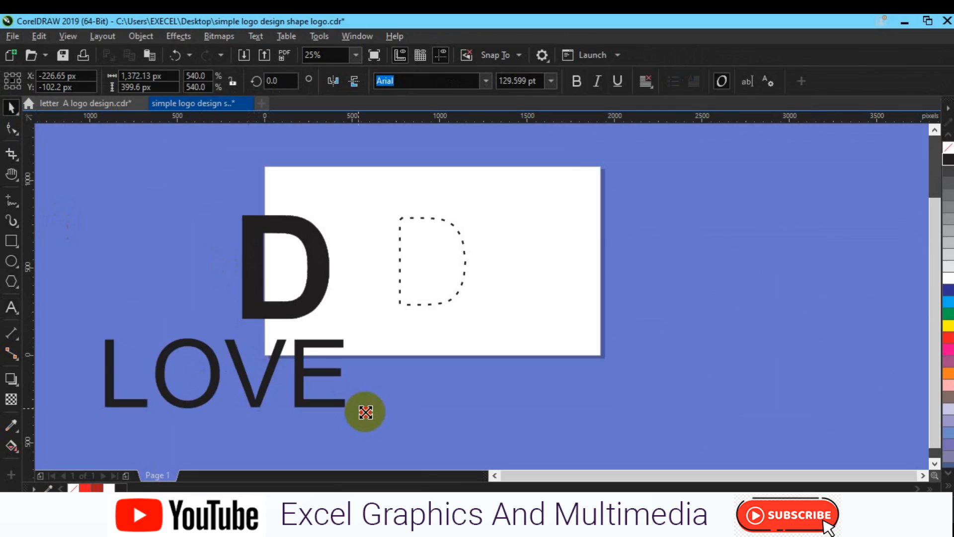
{"action": "left_click_drag", "start_coordinate": [365, 412], "coordinate": [377, 423]}
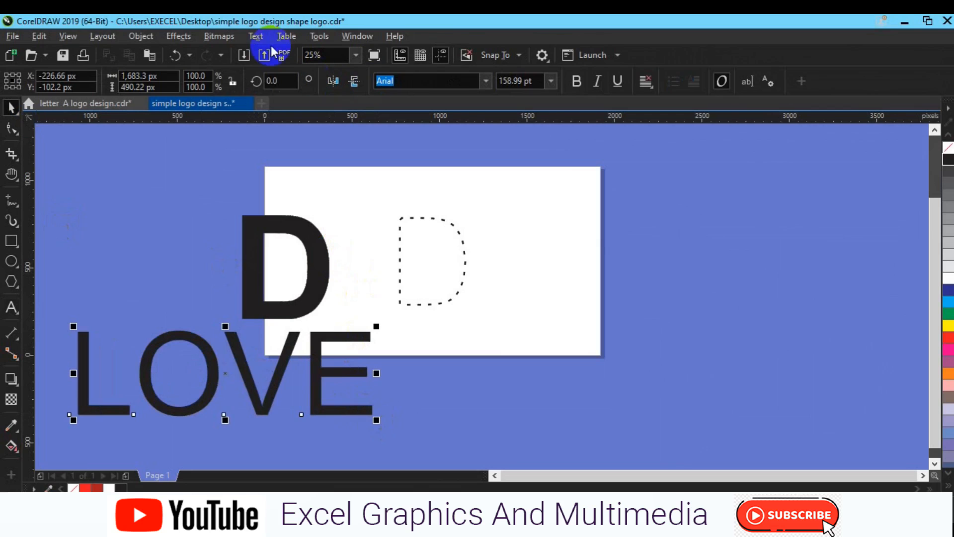
- Convert the LOVE text to a 300 dpi bitmap with transparent background
{"action": "left_click", "coordinate": [219, 36]}
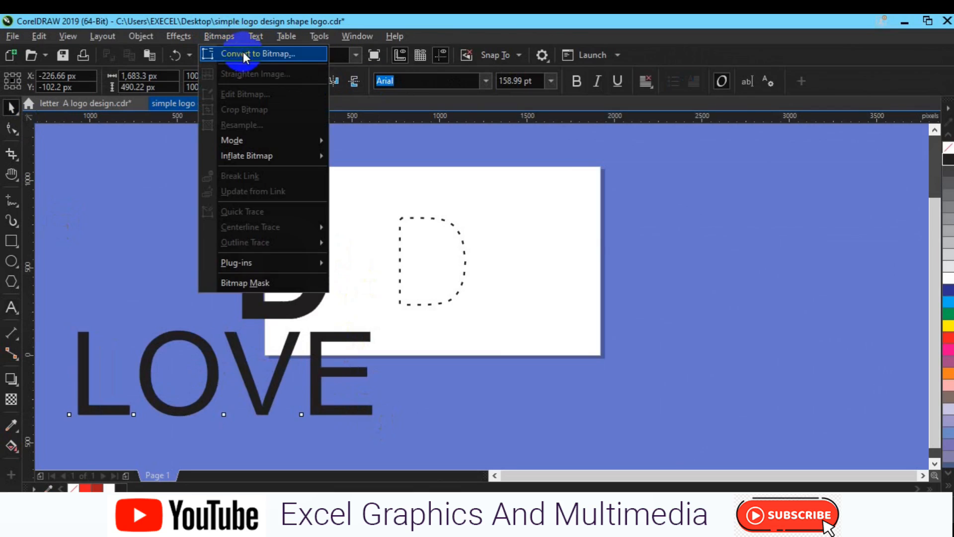
{"action": "left_click", "coordinate": [249, 53]}
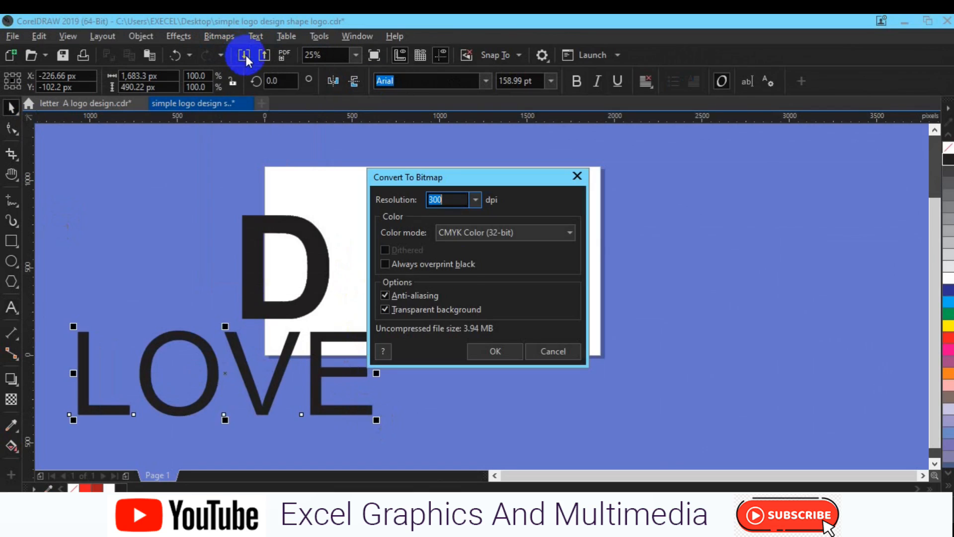
{"action": "left_click", "coordinate": [493, 347]}
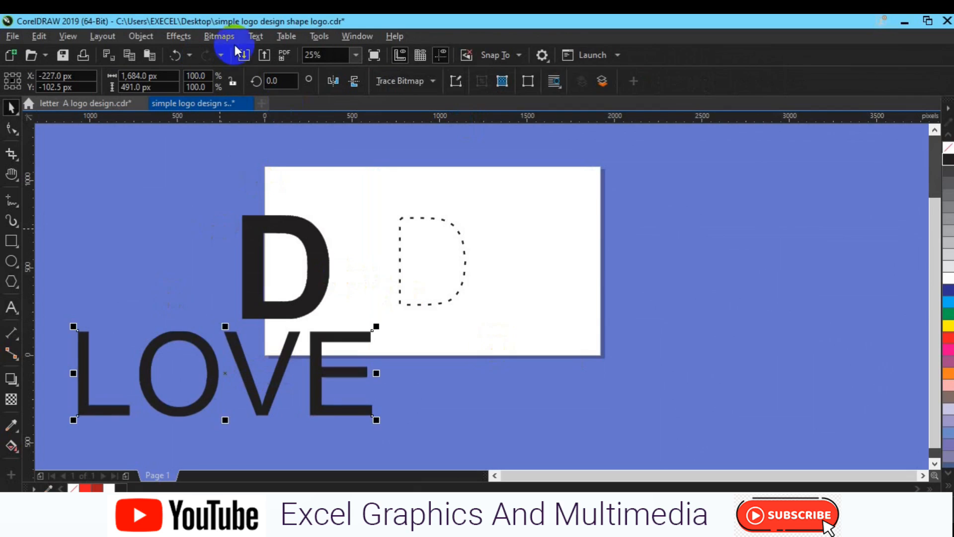
- Bring up PowerTRACE with the Centerline Trace Line Drawing preset for the LOVE bitmap
{"action": "left_click", "coordinate": [219, 35]}
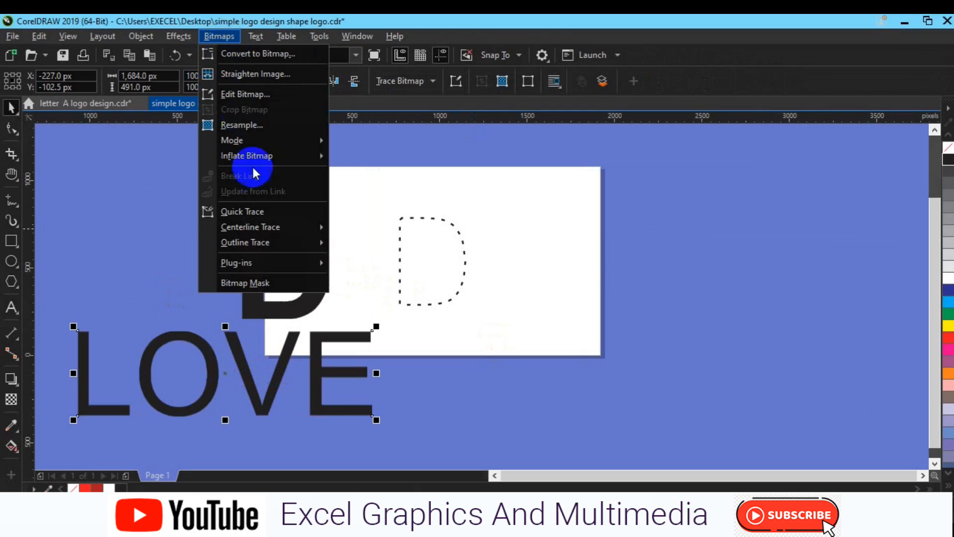
{"action": "mouse_move", "coordinate": [266, 232]}
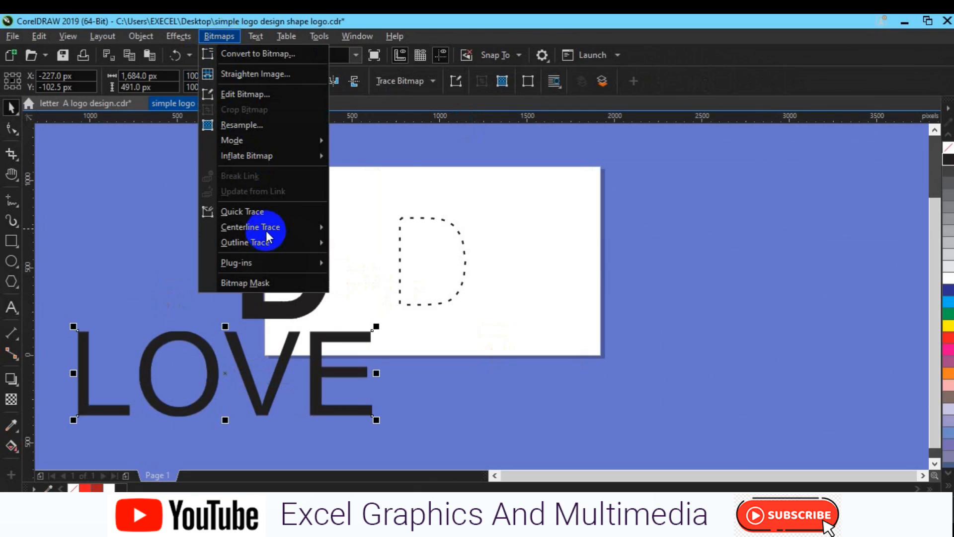
{"action": "mouse_move", "coordinate": [265, 227]}
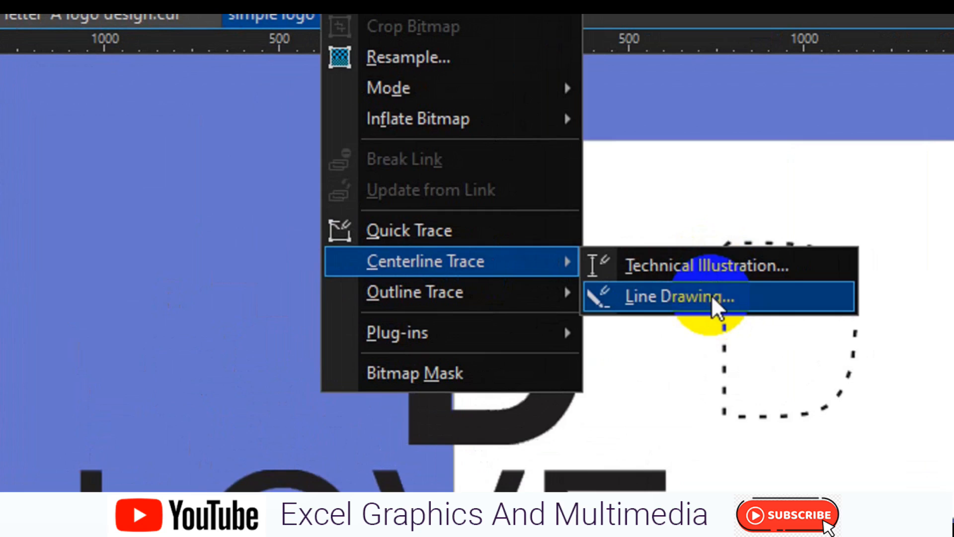
{"action": "left_click", "coordinate": [672, 296]}
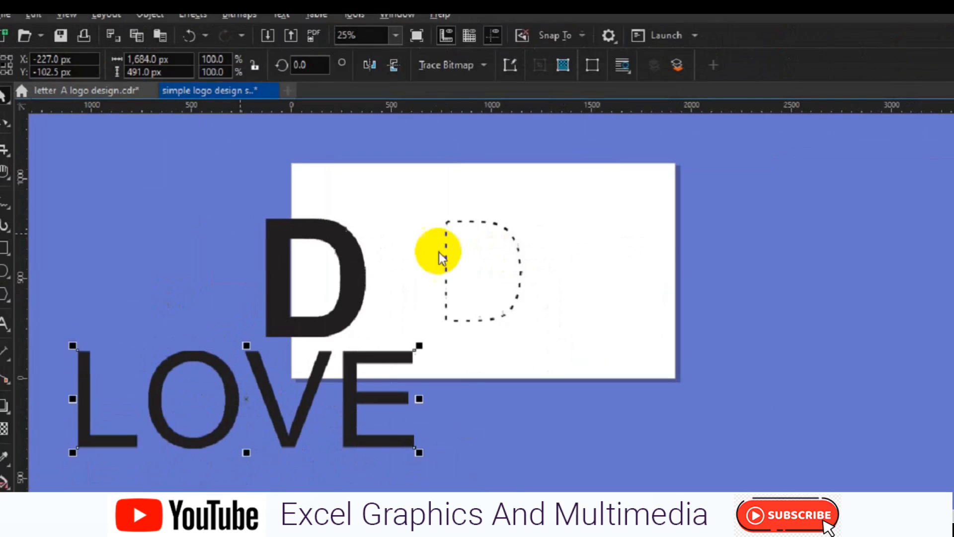
{"action": "left_click", "coordinate": [445, 65]}
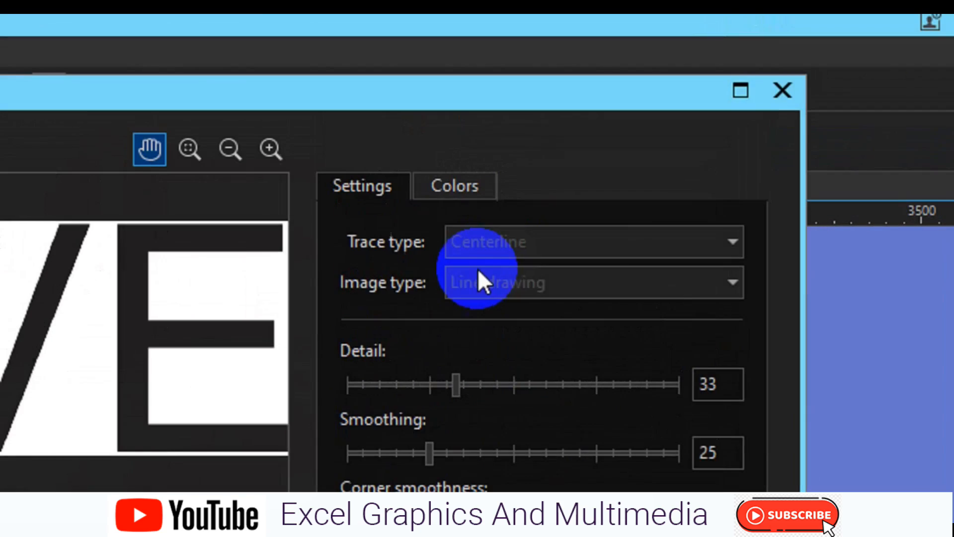
{"action": "mouse_move", "coordinate": [547, 401]}
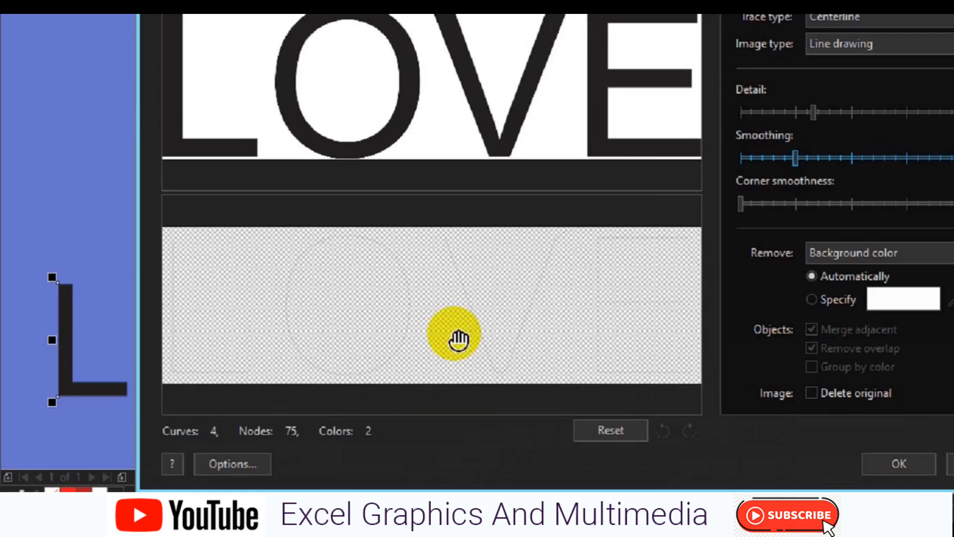
- Accept the traced result and select the traced LOVE curves on their own
{"action": "left_click", "coordinate": [897, 464]}
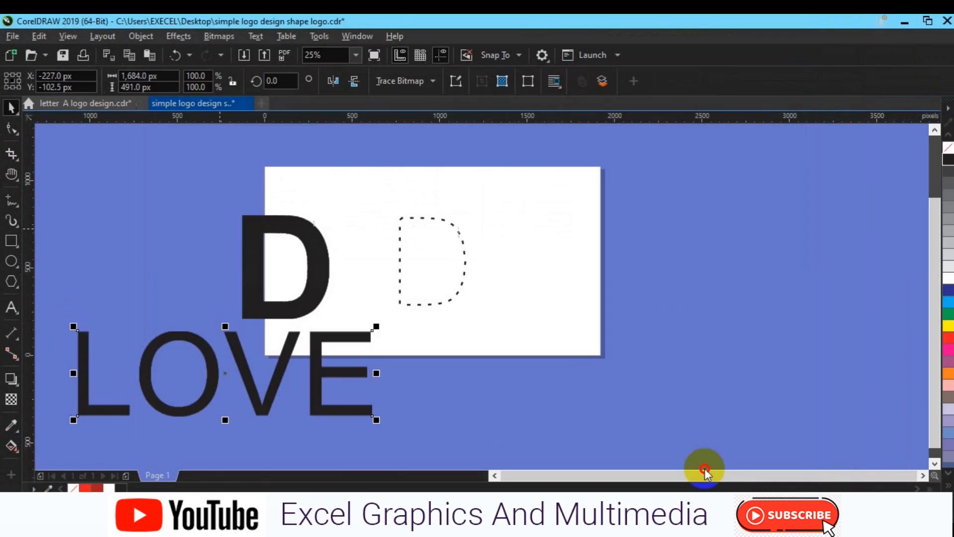
{"action": "left_click", "coordinate": [703, 467]}
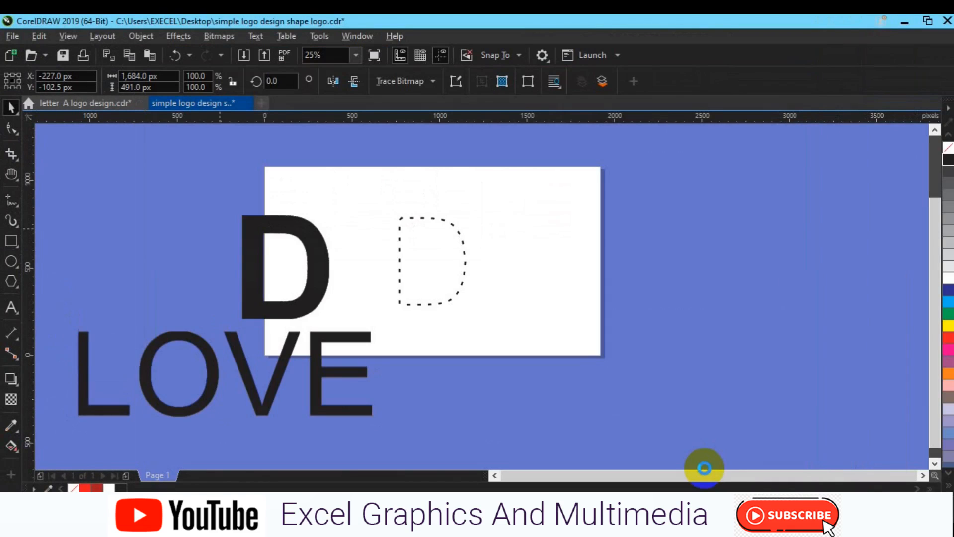
{"action": "left_click", "coordinate": [225, 371]}
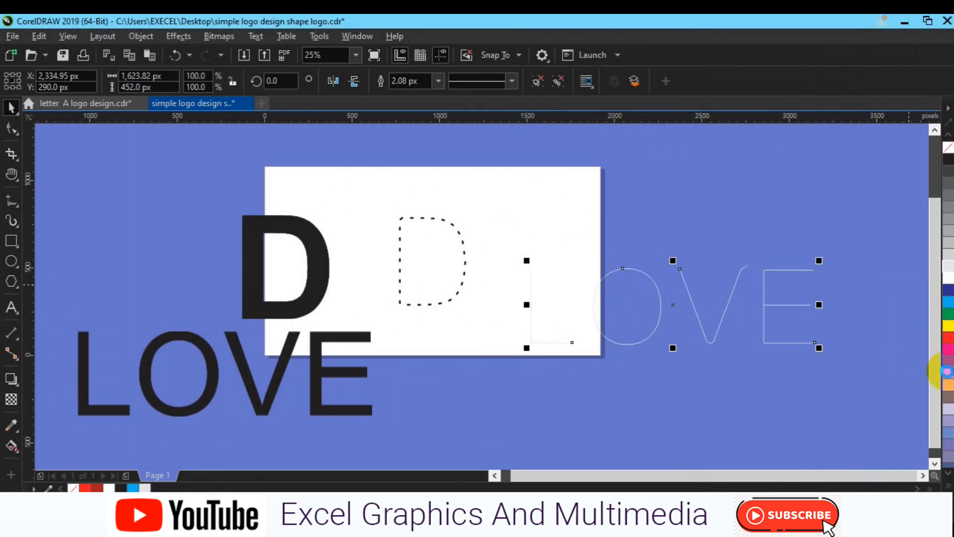
- Colour the traced LOVE outline orange and thicken it to 10 px
{"action": "left_click", "coordinate": [437, 80]}
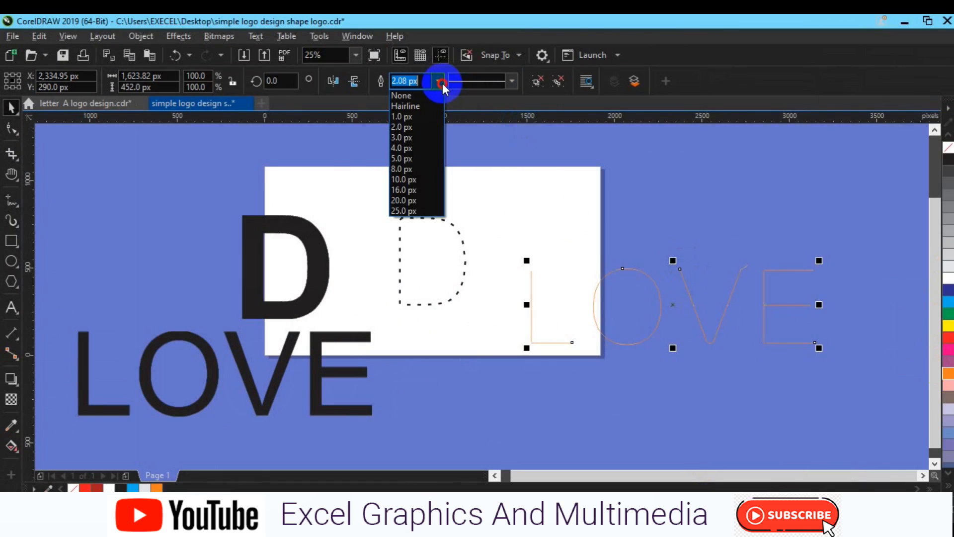
{"action": "left_click", "coordinate": [404, 180]}
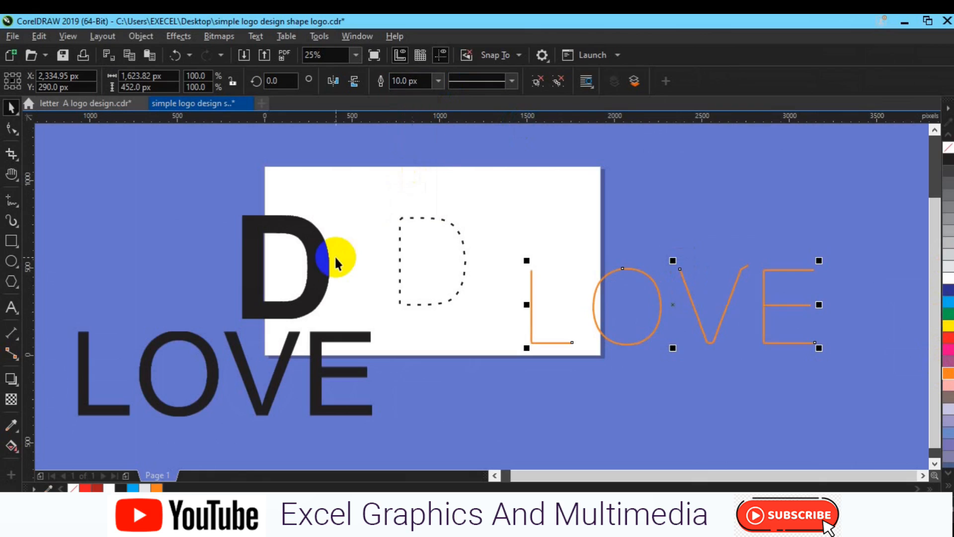
{"action": "left_click", "coordinate": [9, 144]}
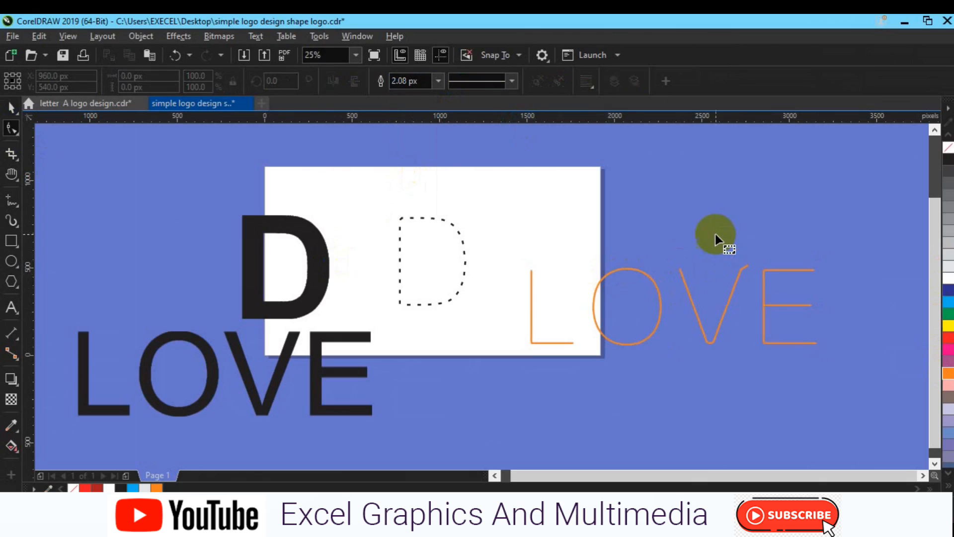
- Select the orange V alone and bring up node options at the end of its right arm
{"action": "left_click_drag", "start_coordinate": [715, 235], "coordinate": [741, 273]}
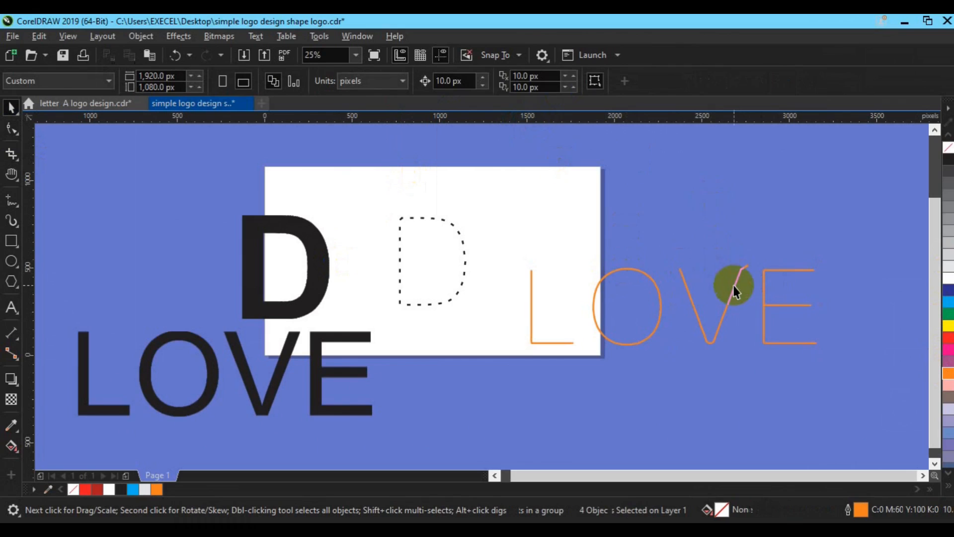
{"action": "left_click", "coordinate": [735, 287]}
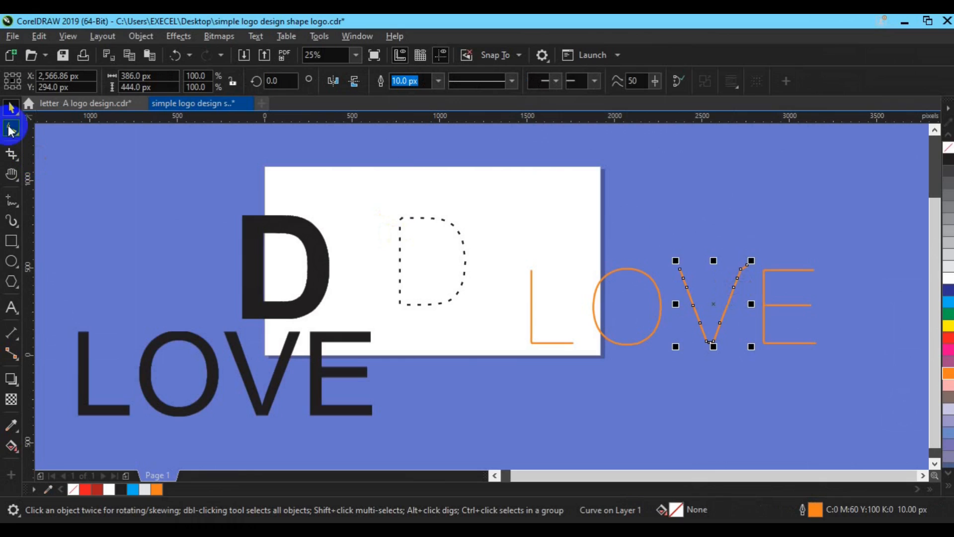
{"action": "left_click", "coordinate": [710, 237]}
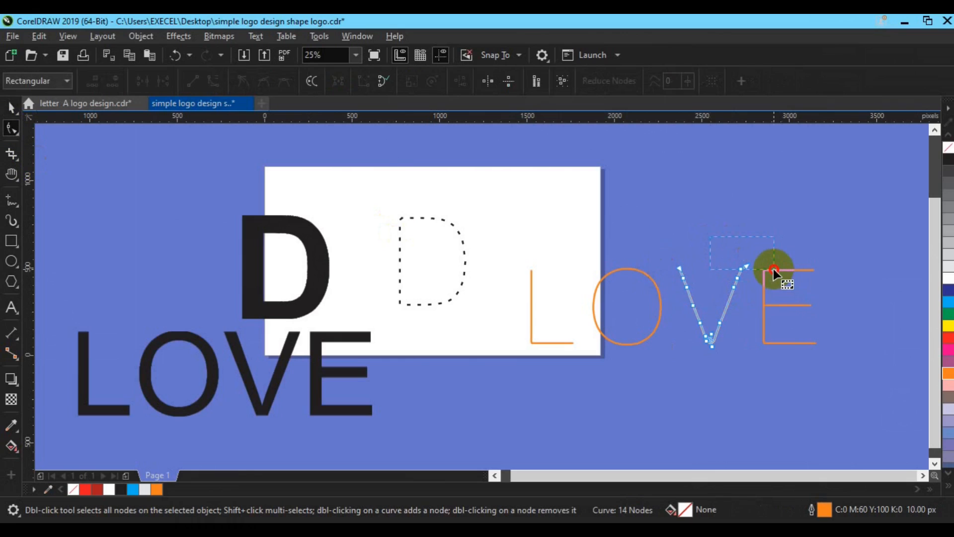
{"action": "right_click", "coordinate": [773, 272]}
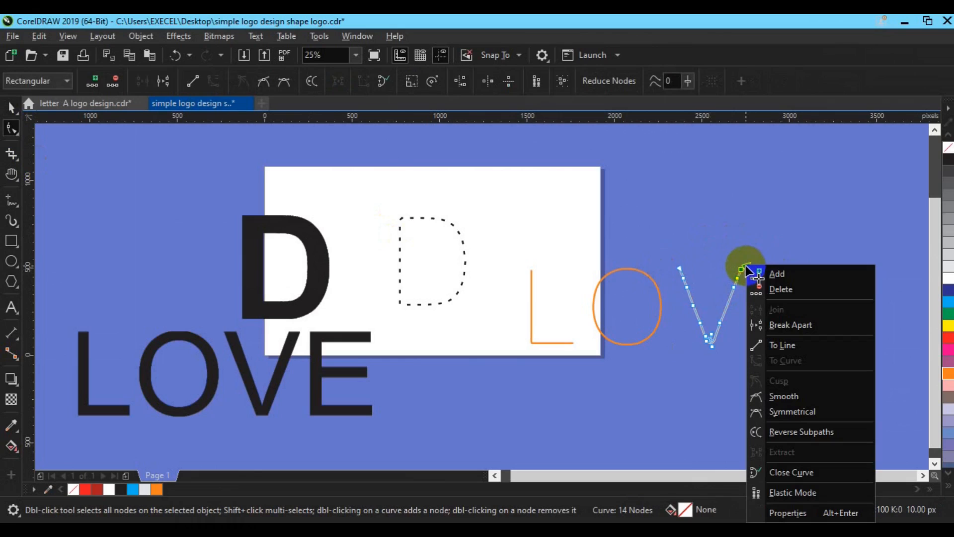
{"action": "mouse_move", "coordinate": [781, 289]}
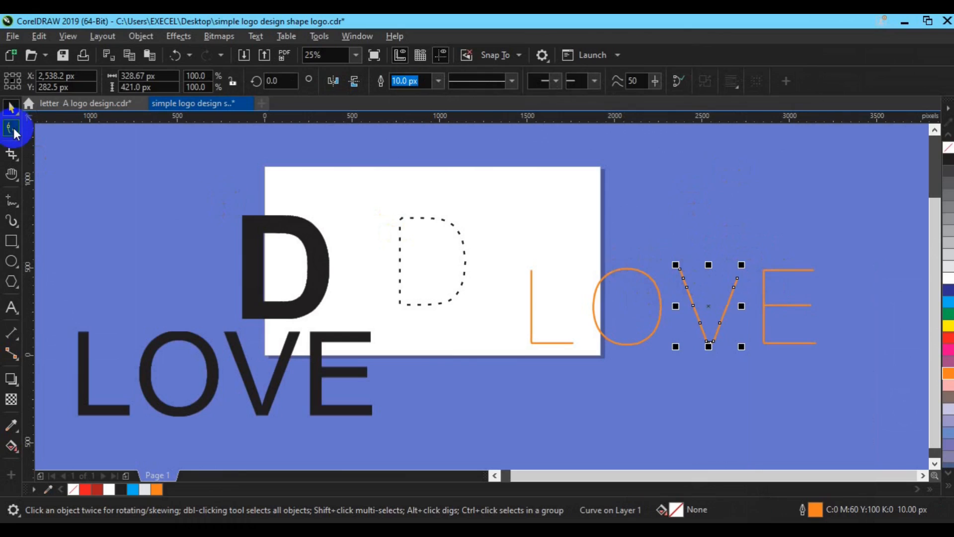
- Drag the V's right-arm end node down and left so the arm ends lower, then show line styles
{"action": "left_click", "coordinate": [10, 118]}
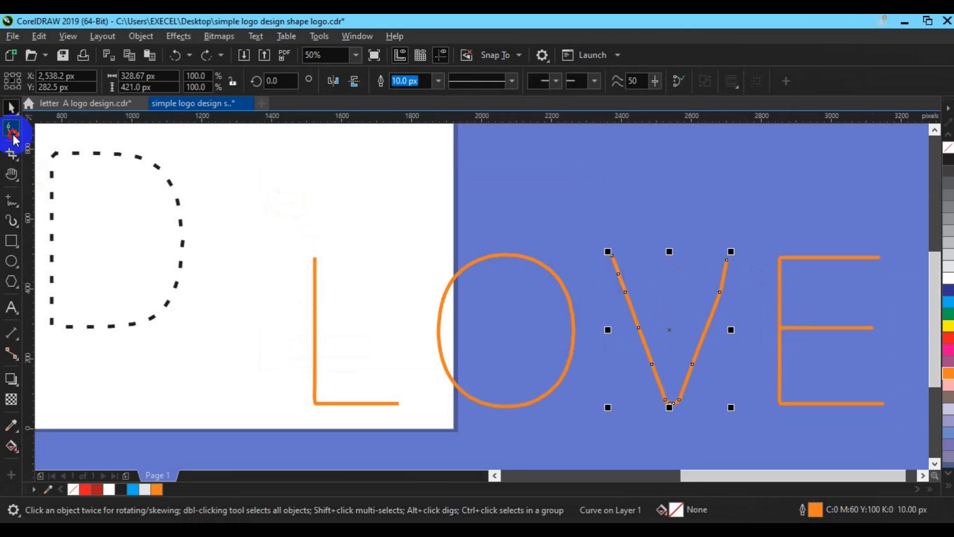
{"action": "left_click", "coordinate": [10, 132]}
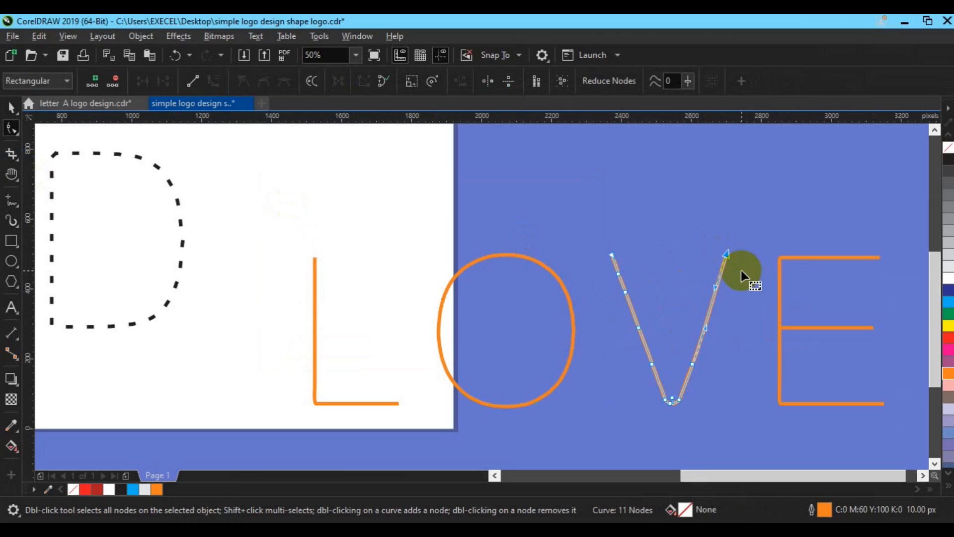
{"action": "left_click_drag", "start_coordinate": [746, 273], "coordinate": [694, 354]}
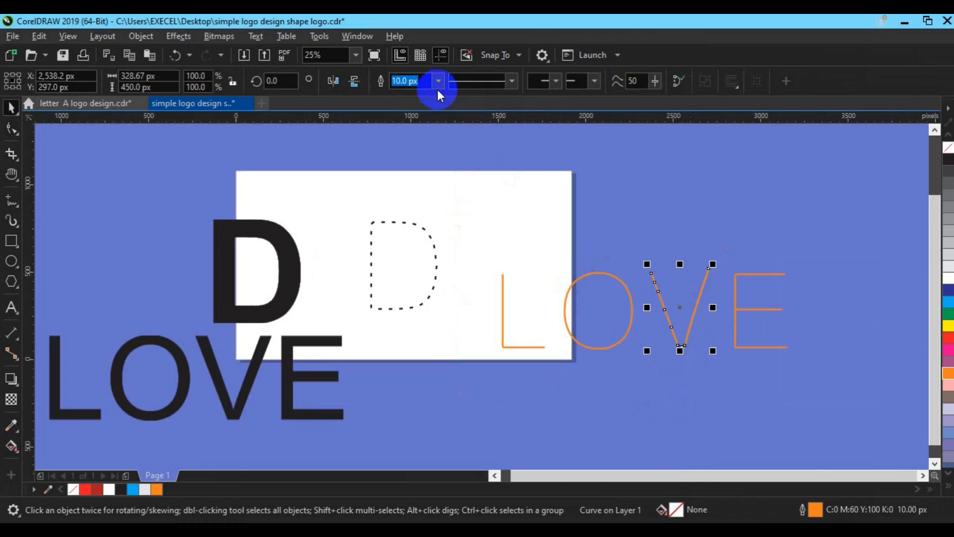
{"action": "left_click", "coordinate": [512, 80]}
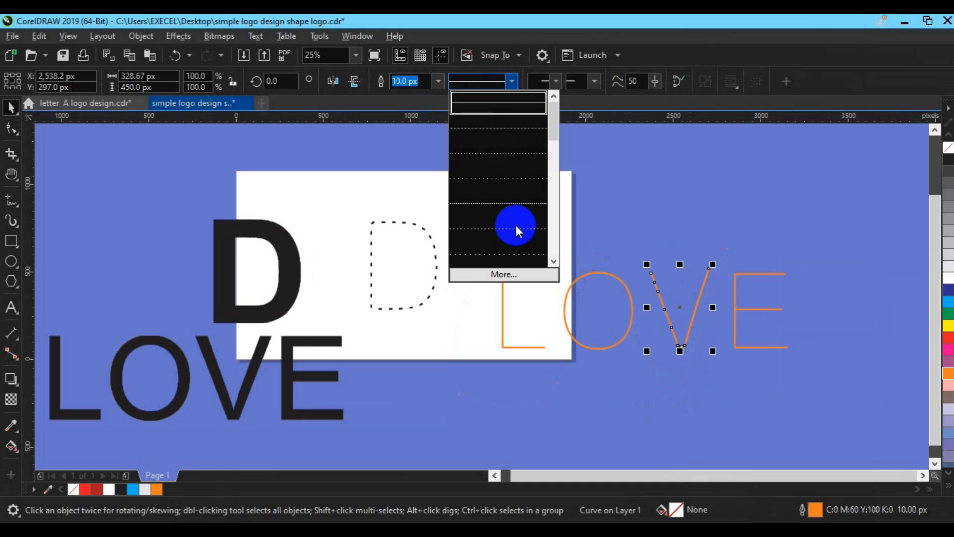